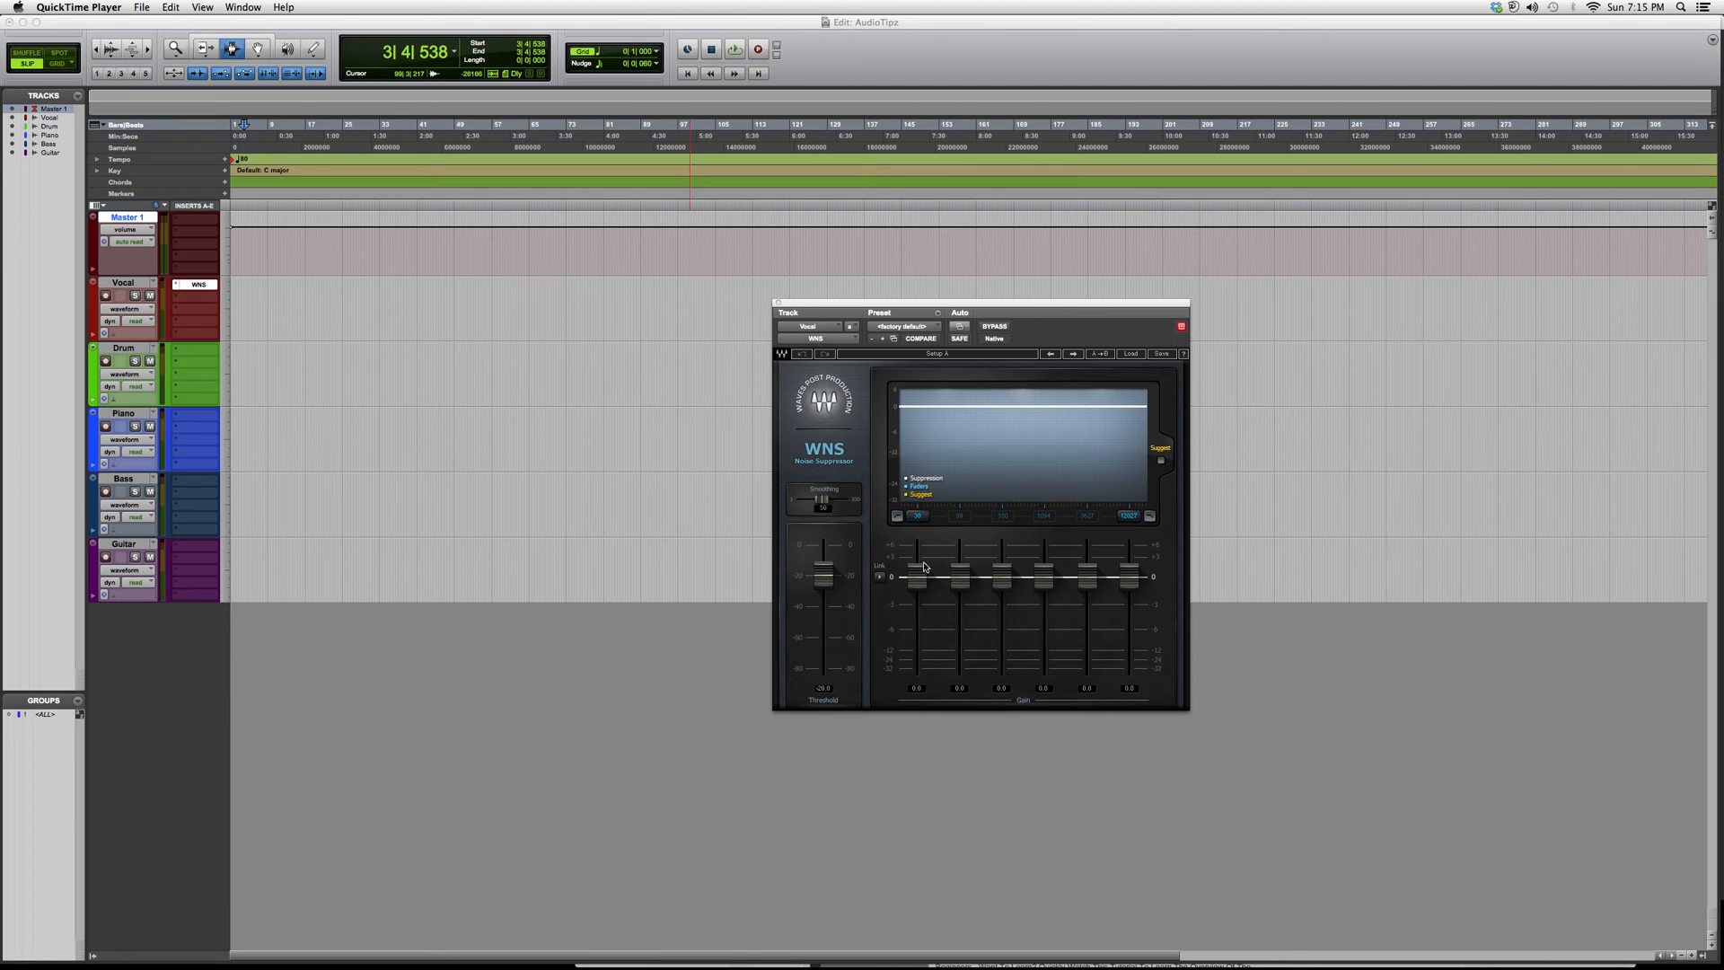
mouse_move(925, 574)
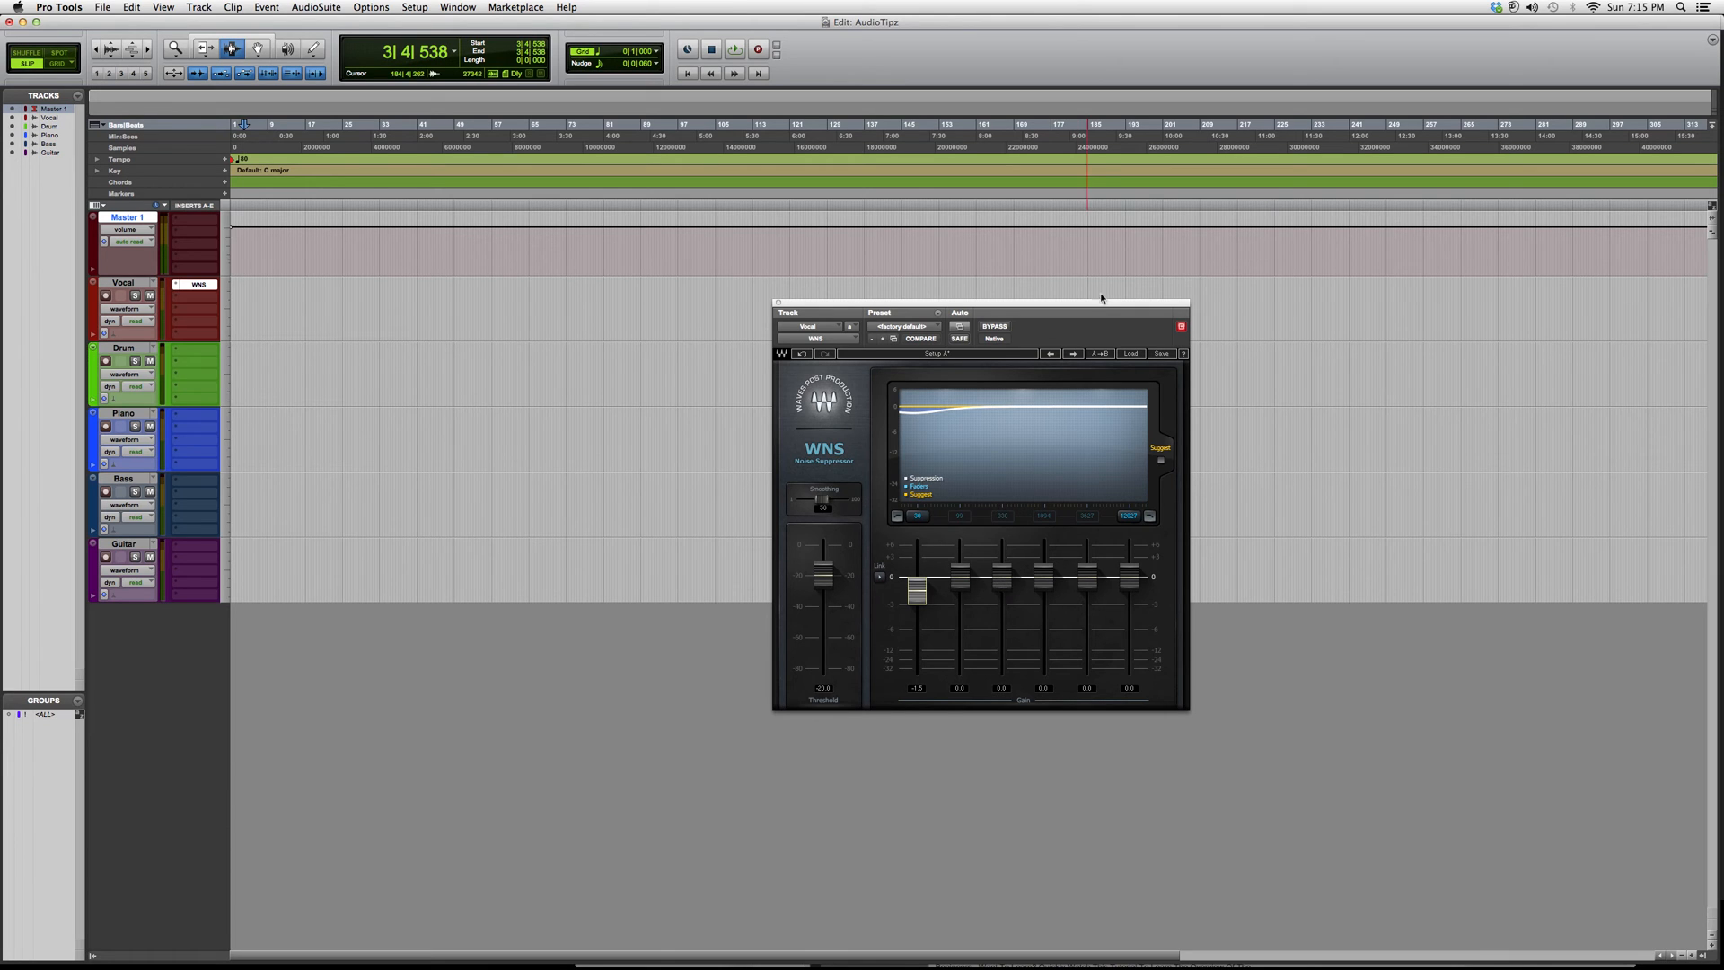
Load the WNS factory preset Mid - High Range [330 Hz - 12000 Hz] on the Vocal track
left_click(1131, 353)
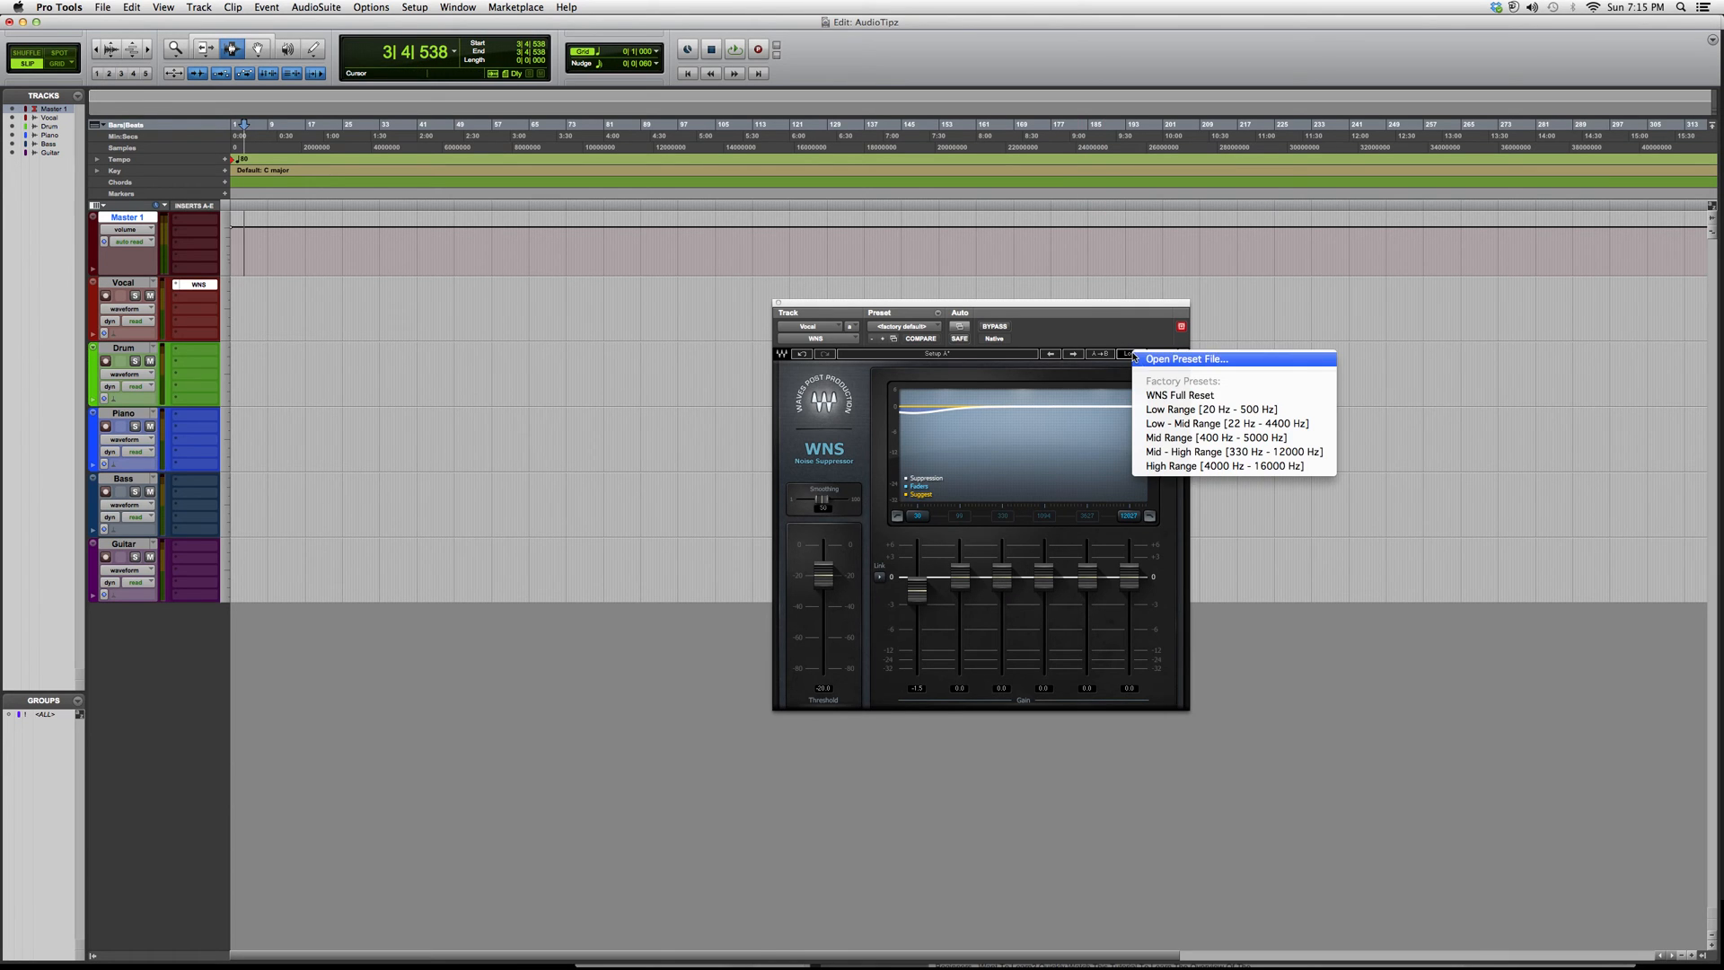
mouse_move(1210, 410)
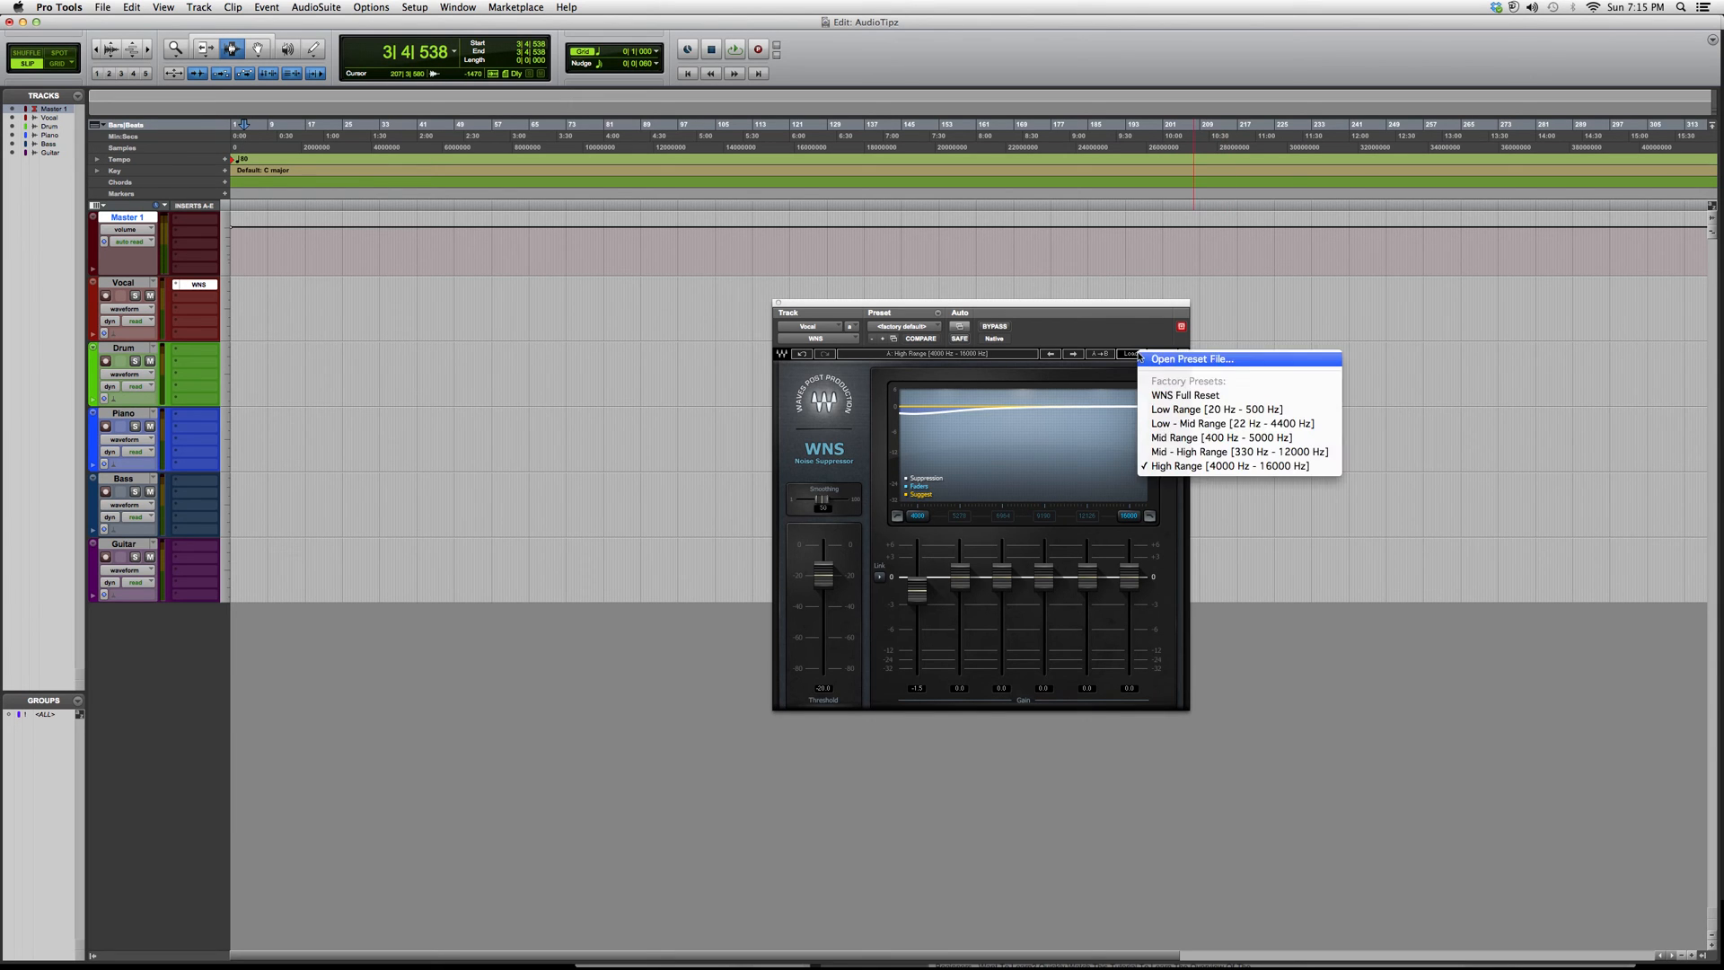
left_click(1240, 452)
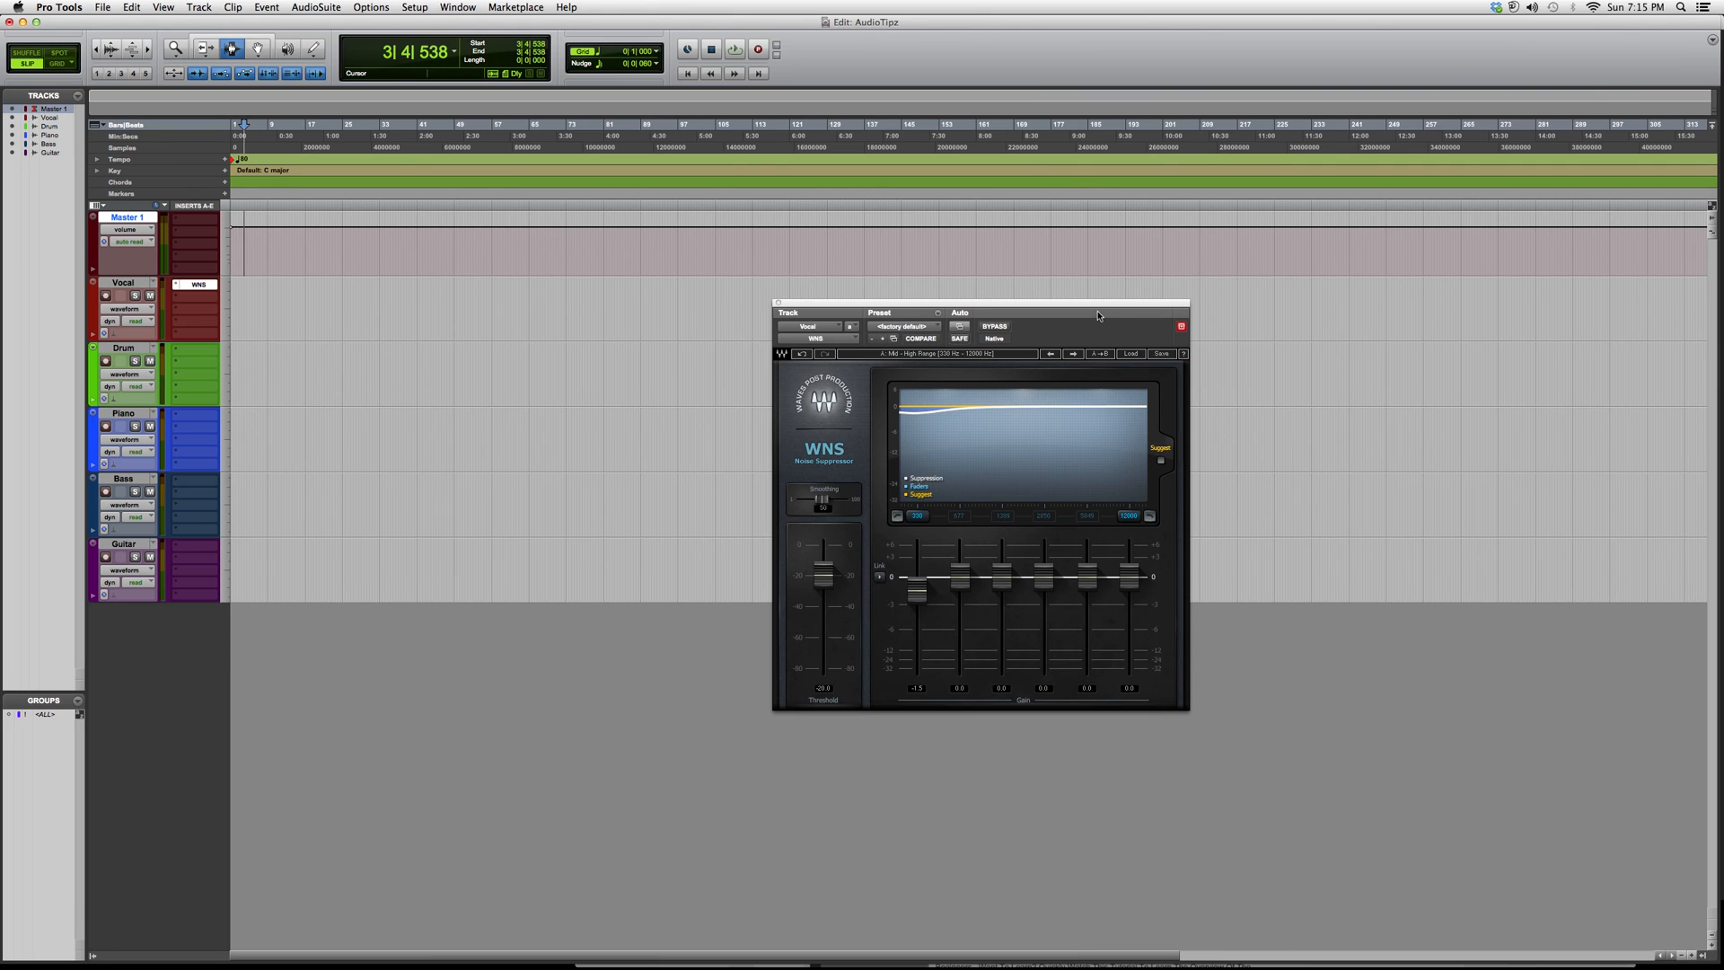
mouse_move(1078, 347)
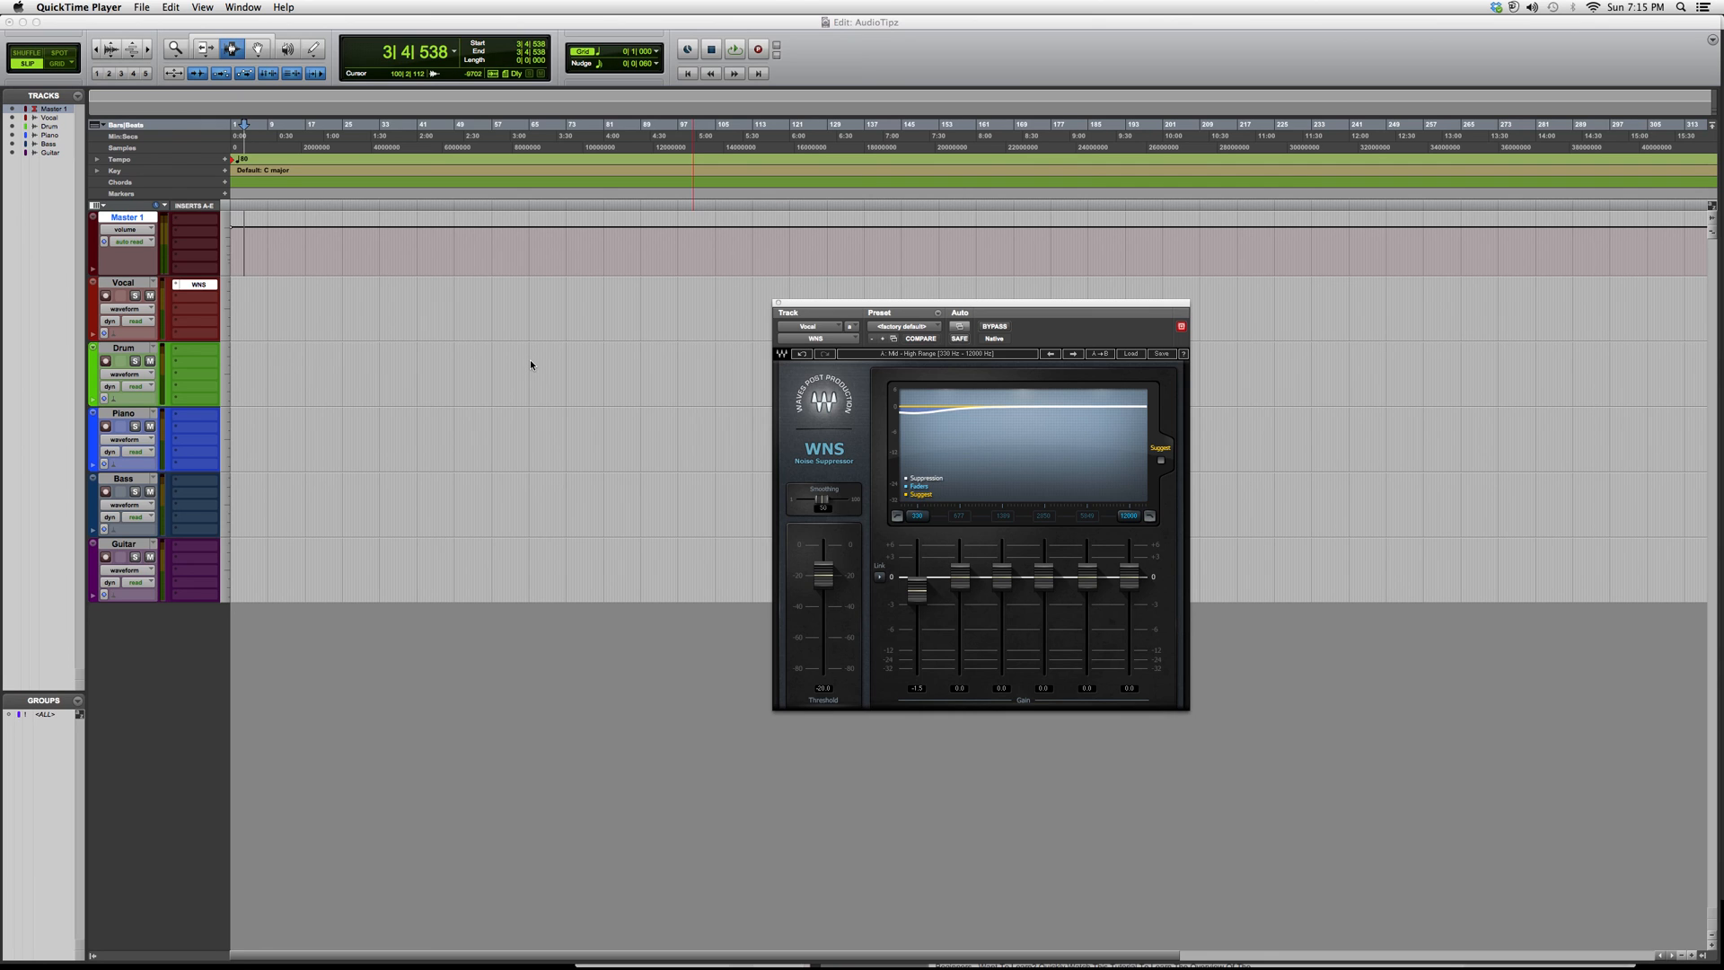
mouse_move(571, 367)
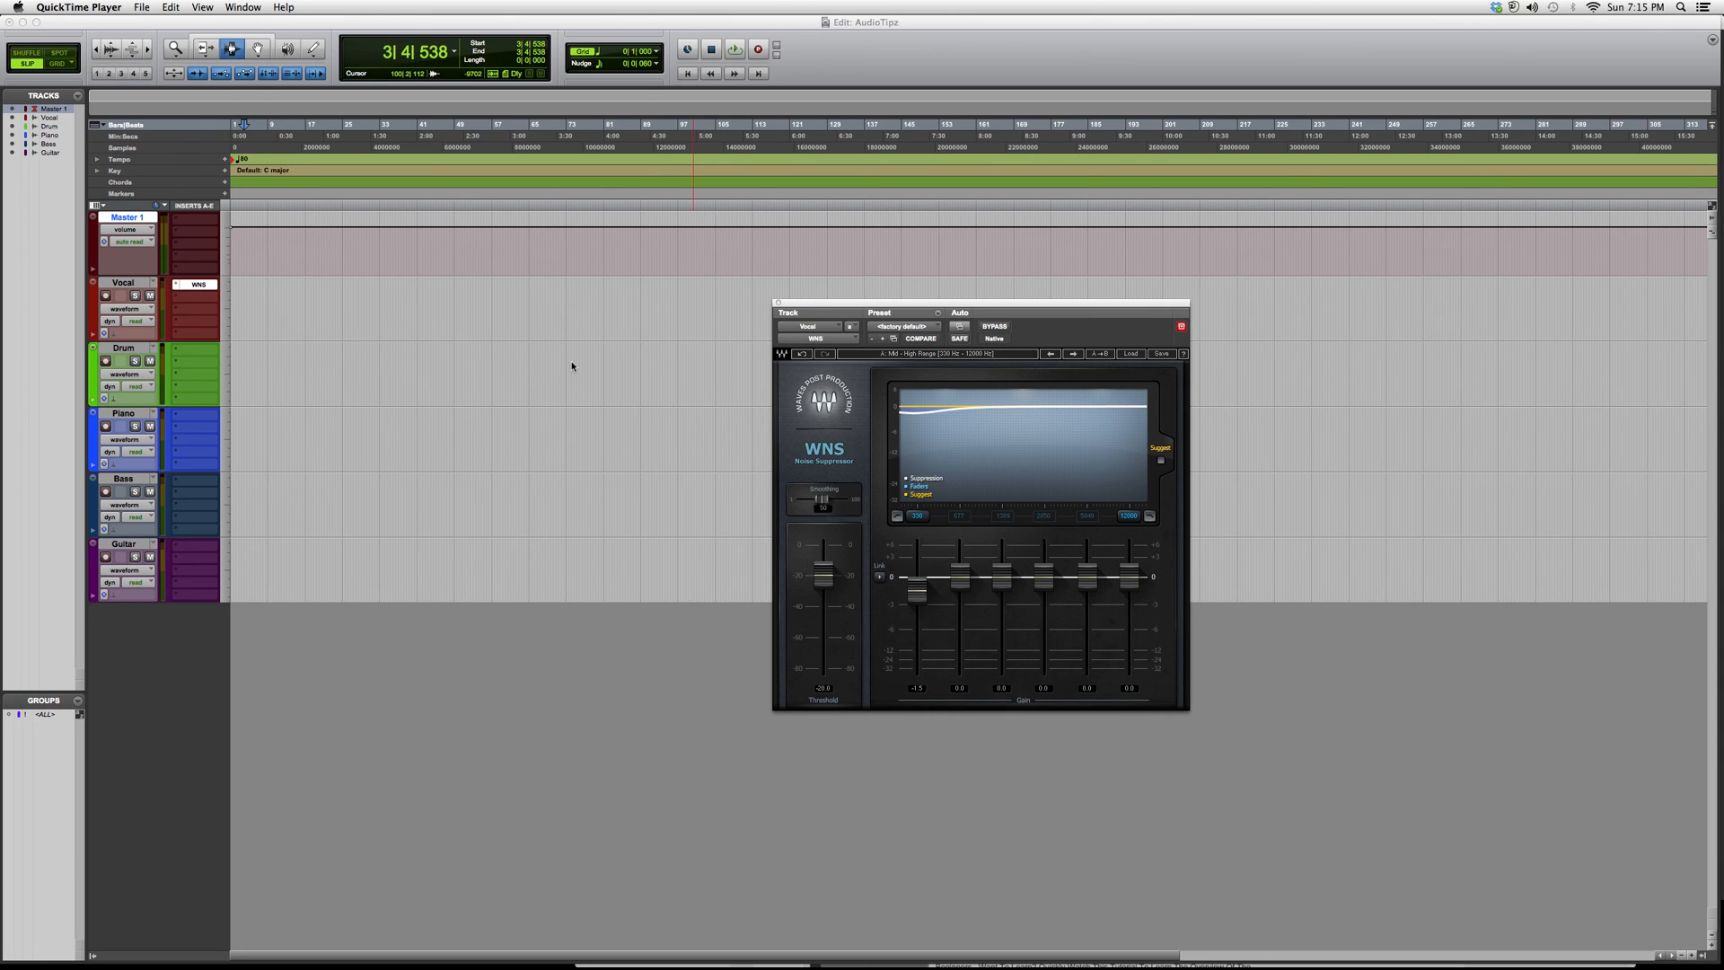